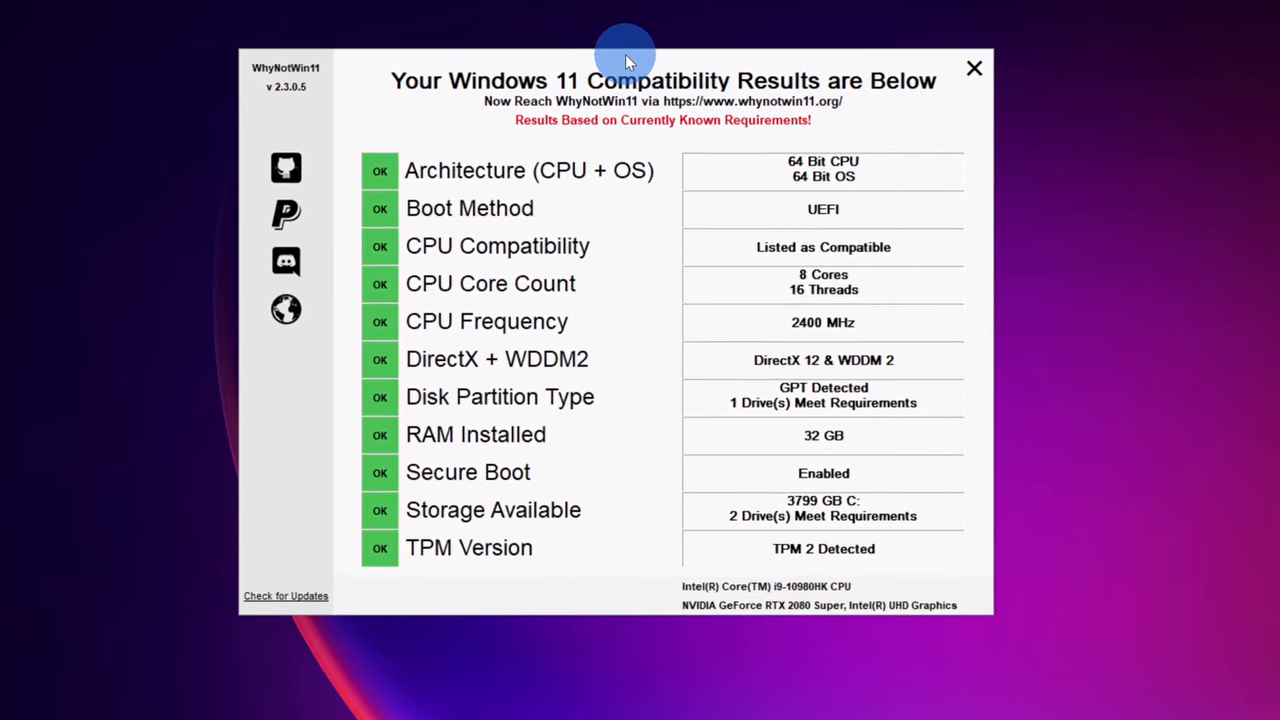
# Step: Scroll the Windows 11 FAQ to the 'Can I stay on Windows 10?' answer about October 14, 2025 support
pyautogui.click(973, 68)
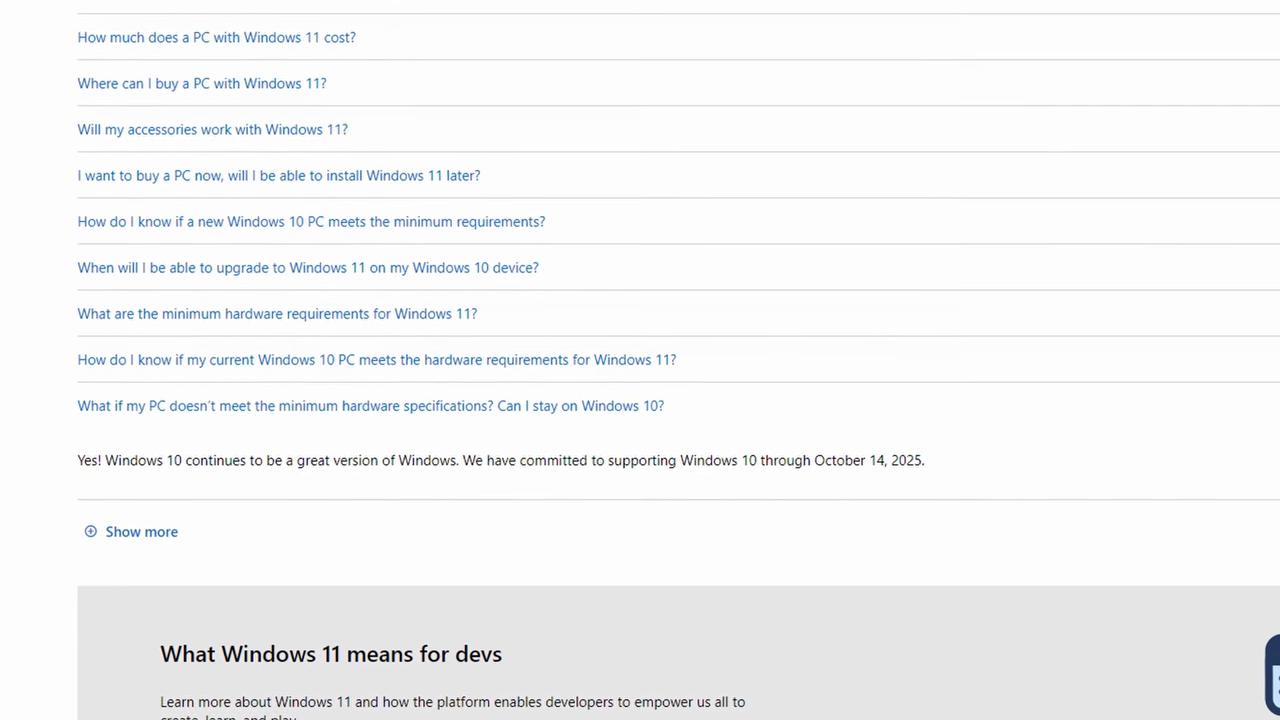
pyautogui.scroll(-3)
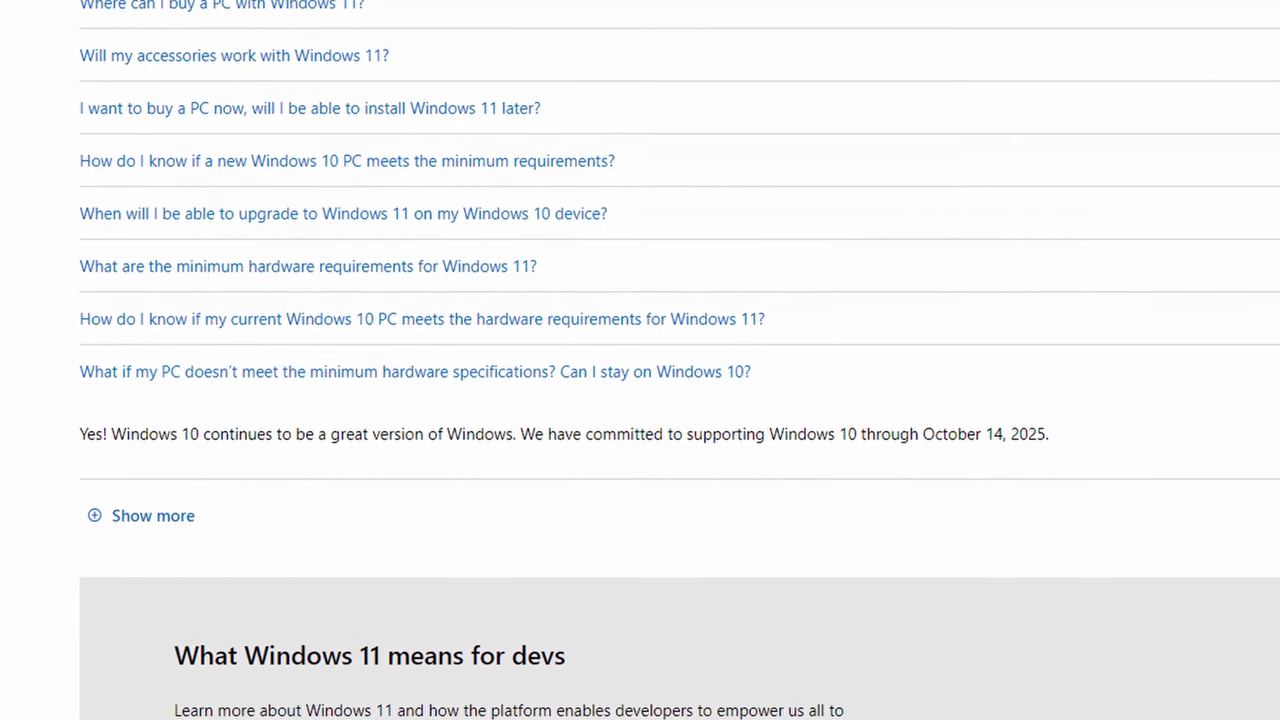
pyautogui.scroll(3)
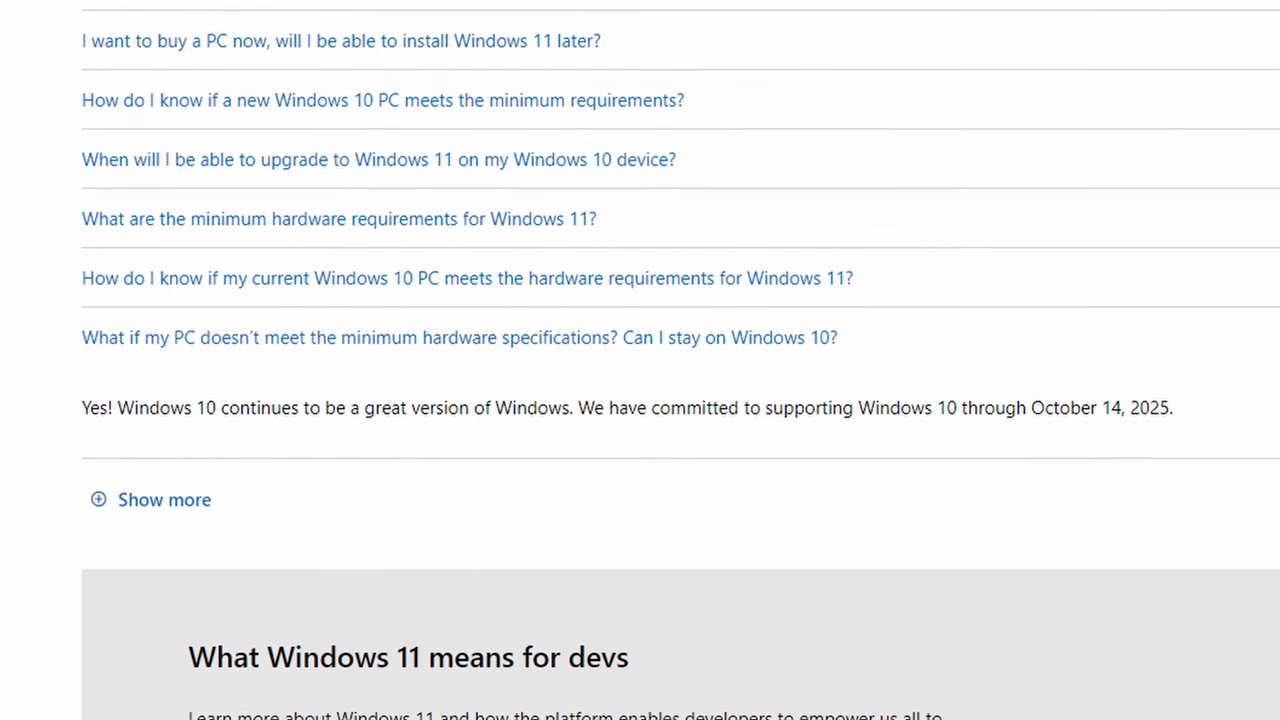